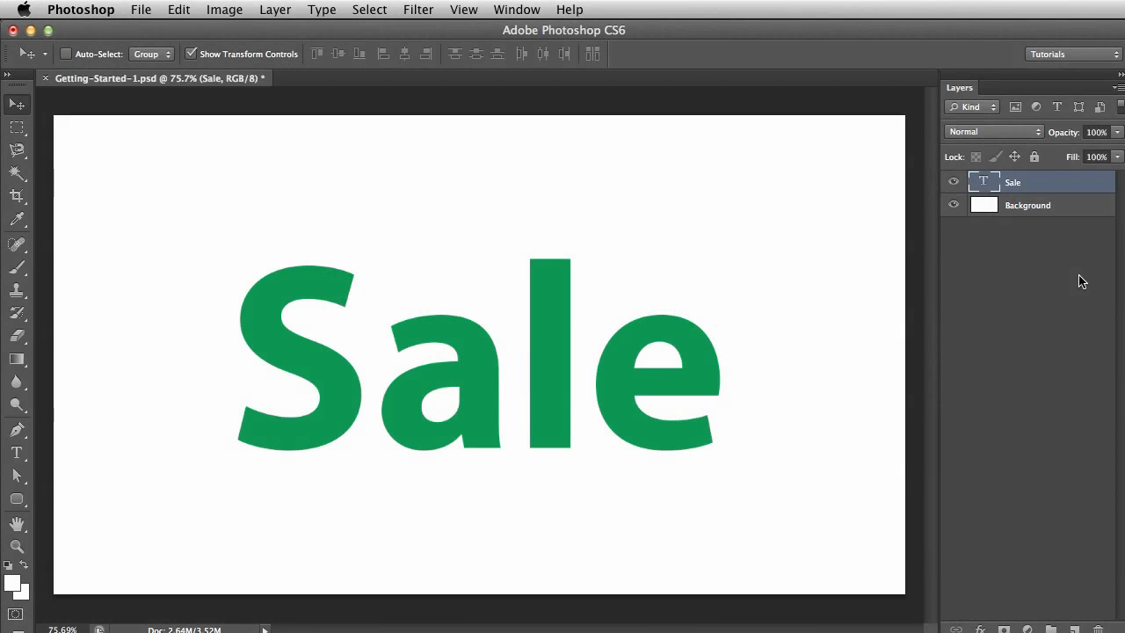
pyautogui.moveTo(420, 16)
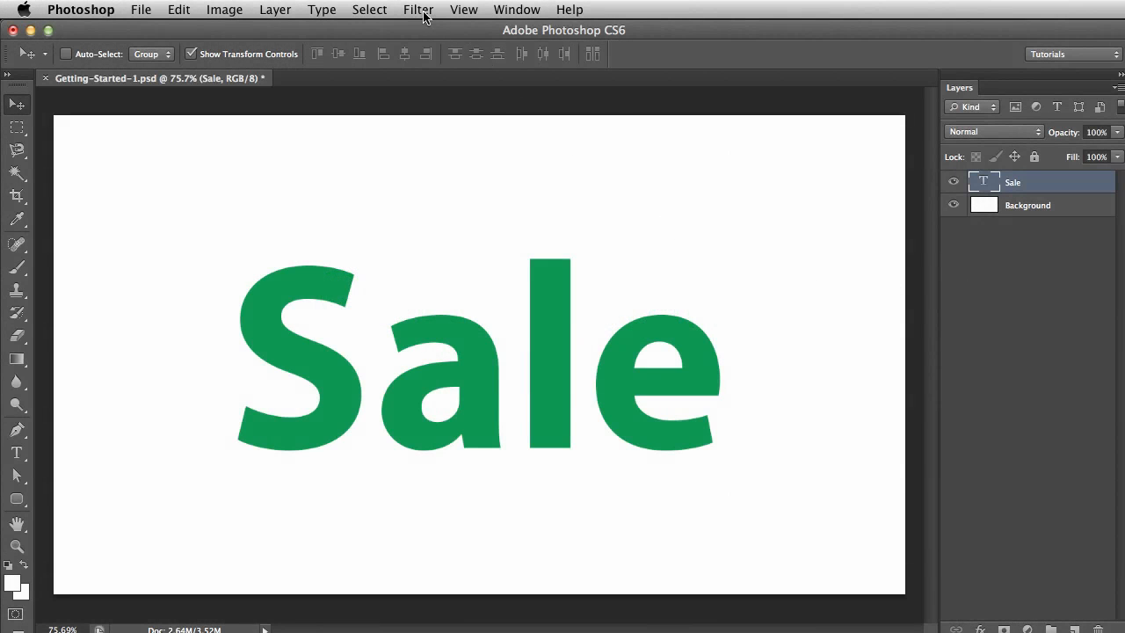
# - Reveal the Alien Skin filters submenu listing Eye Candy 7 from the Filter menu
pyautogui.click(418, 10)
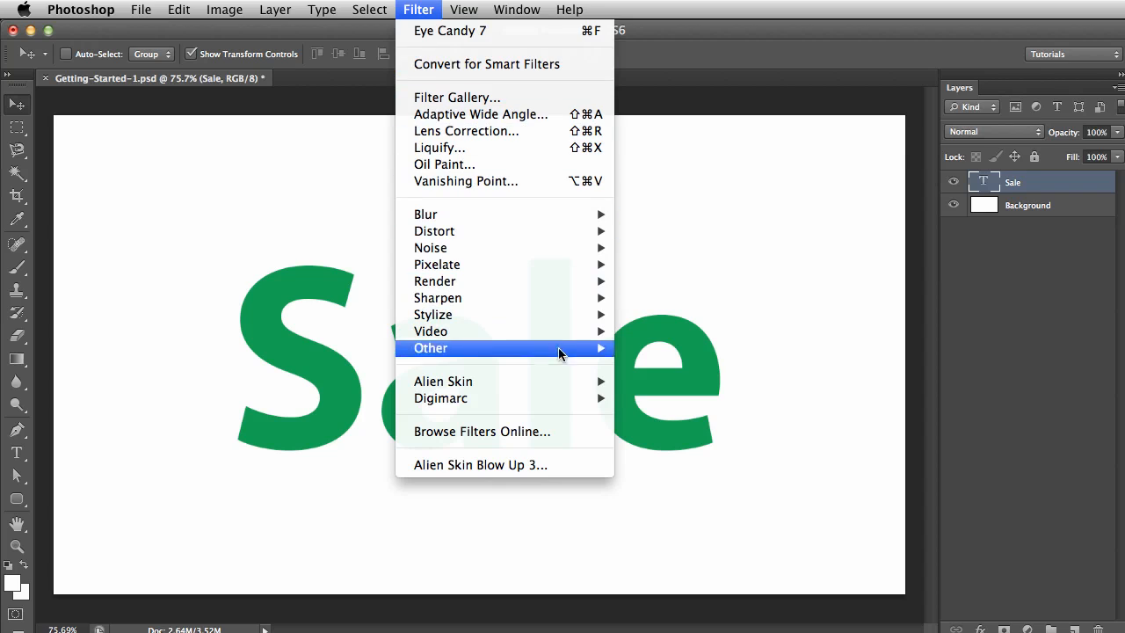
pyautogui.moveTo(443, 380)
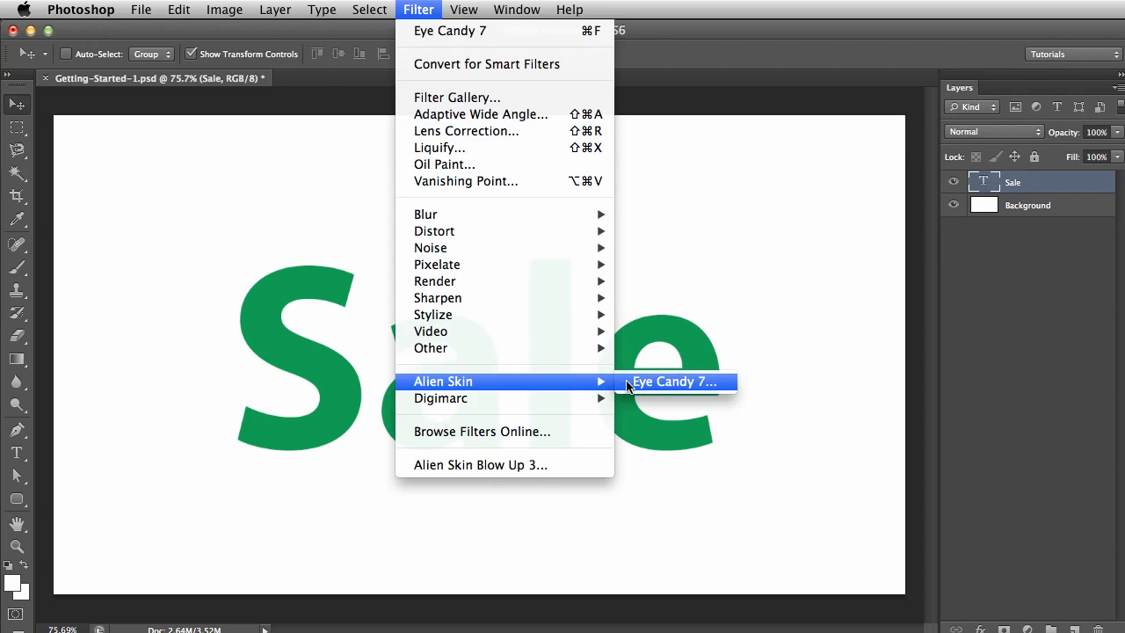
pyautogui.moveTo(646, 389)
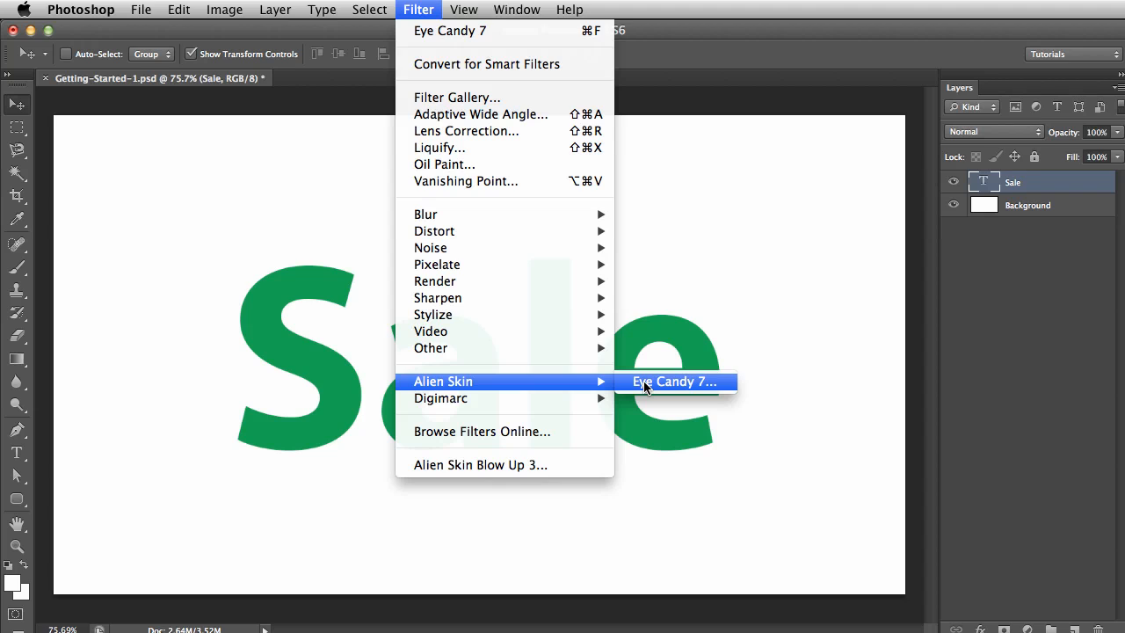
# - Launch Eye Candy 7 on the Sale layer and choose the Extrude effect from the gallery
pyautogui.click(675, 382)
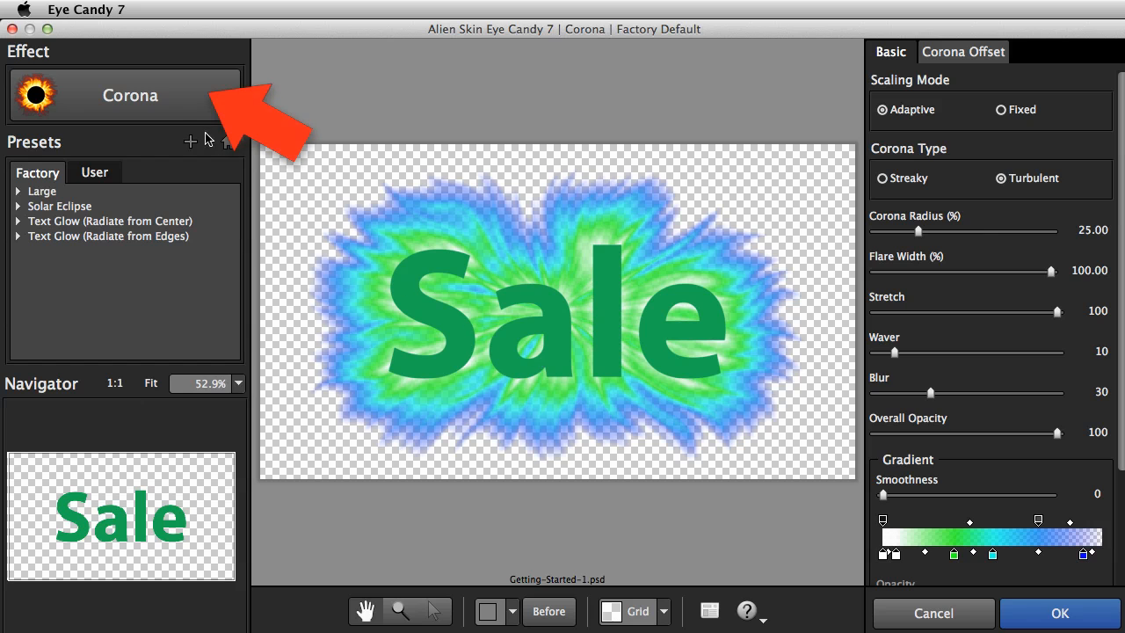
pyautogui.click(130, 95)
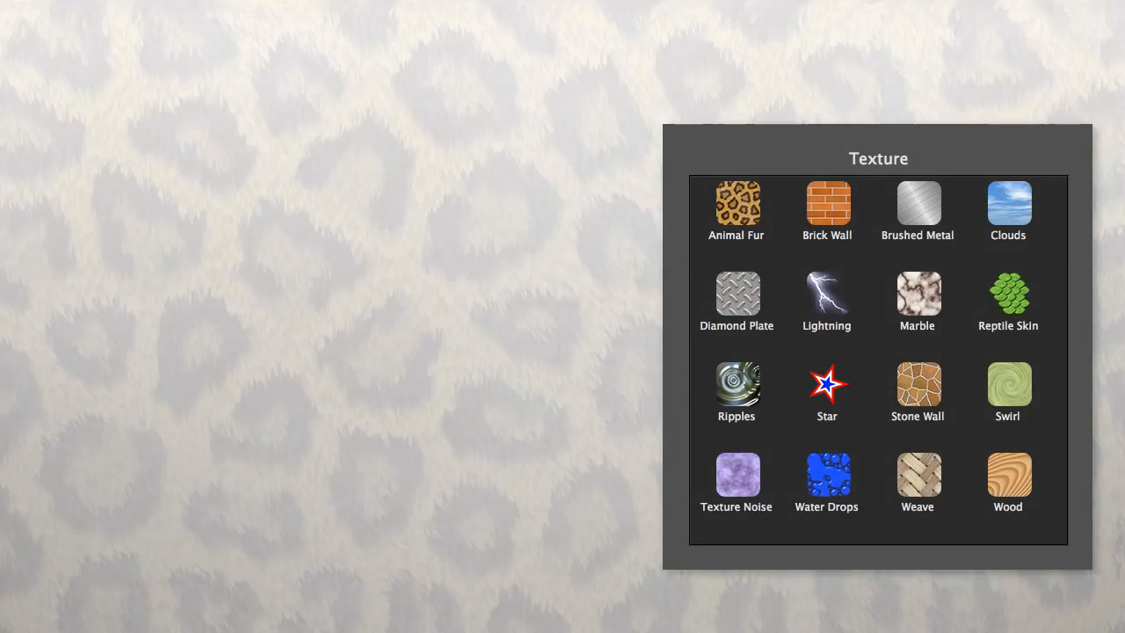
pyautogui.click(735, 204)
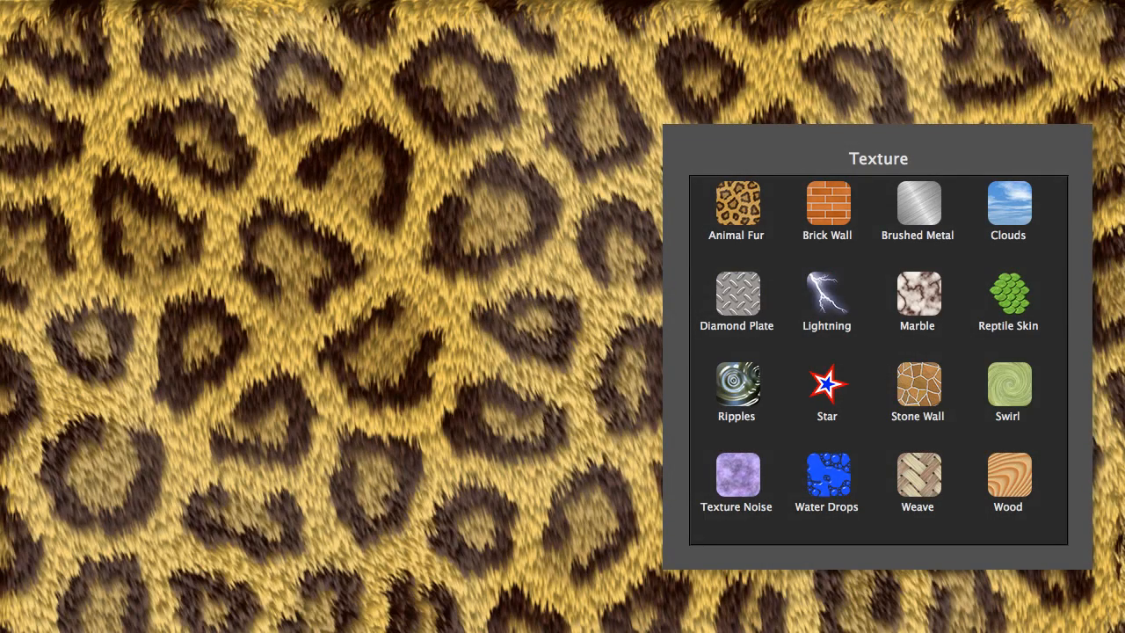
pyautogui.click(1009, 295)
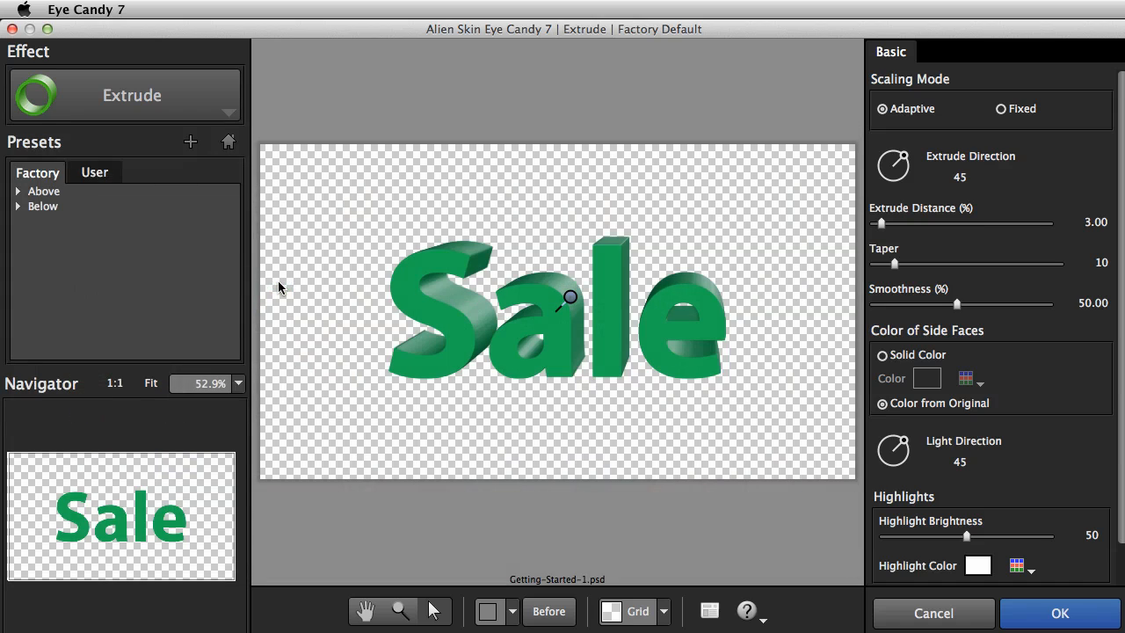
# - Swap Extrude for the Corona effect under Shape in the effect gallery
pyautogui.click(132, 95)
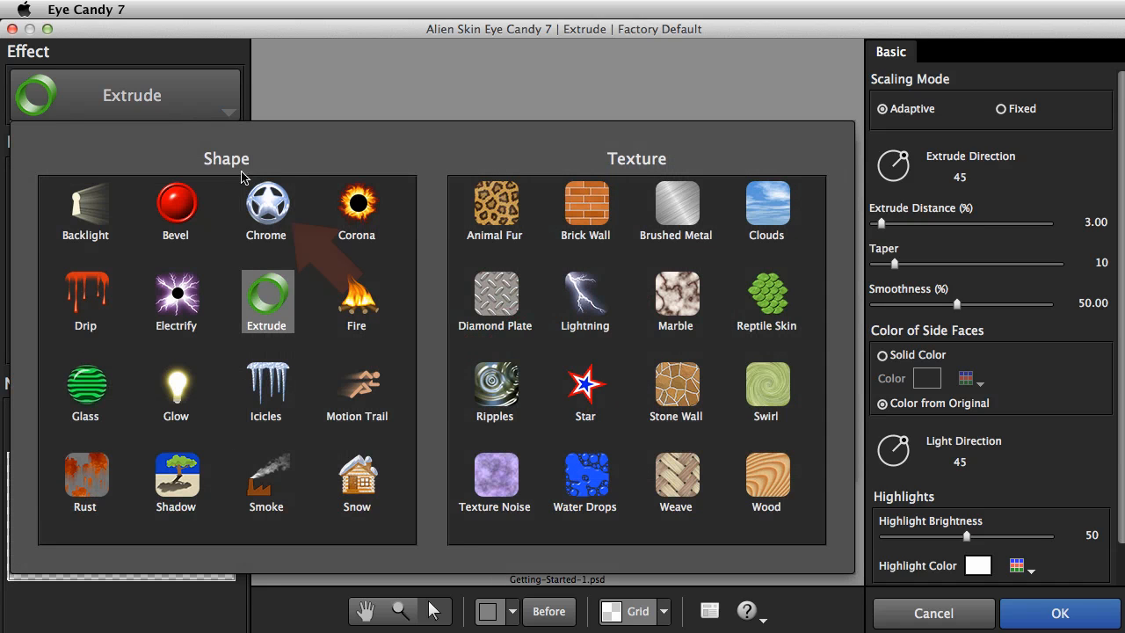
pyautogui.click(265, 204)
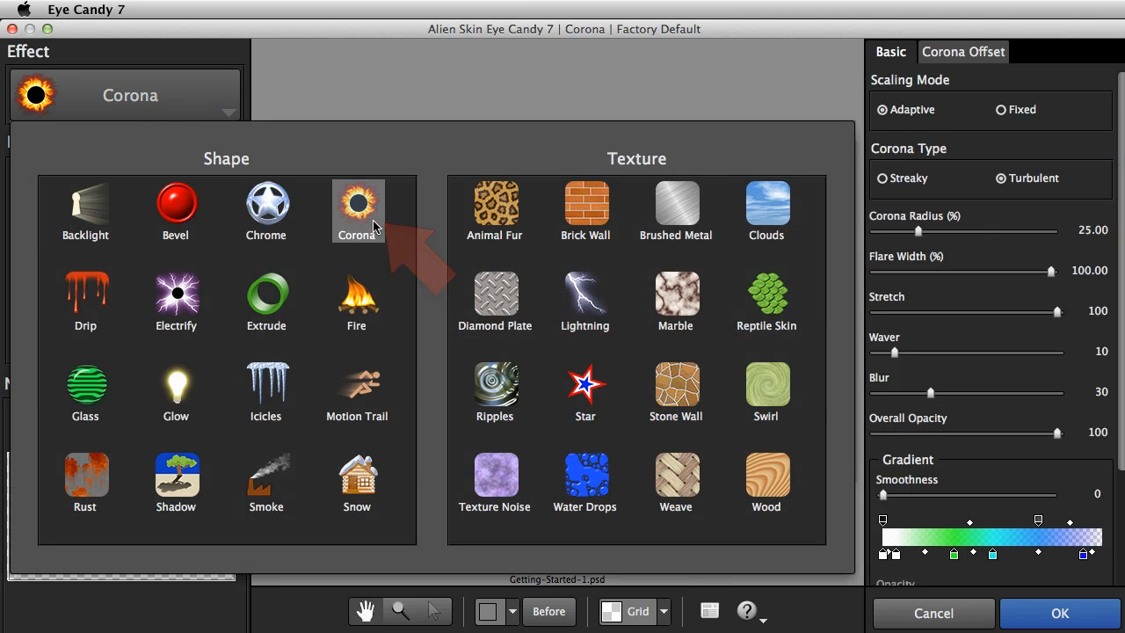
pyautogui.click(357, 204)
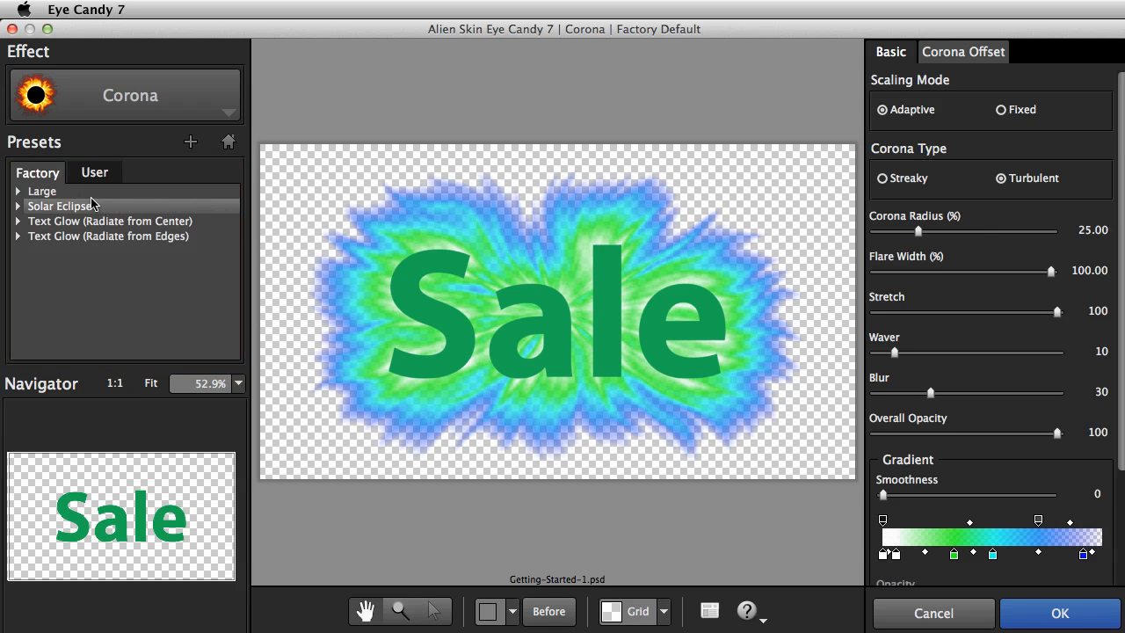
# - Browse the Large corona presets (Candy, Dark Matter, Electric ones) and apply Fiery, zooming into the flames
pyautogui.click(18, 190)
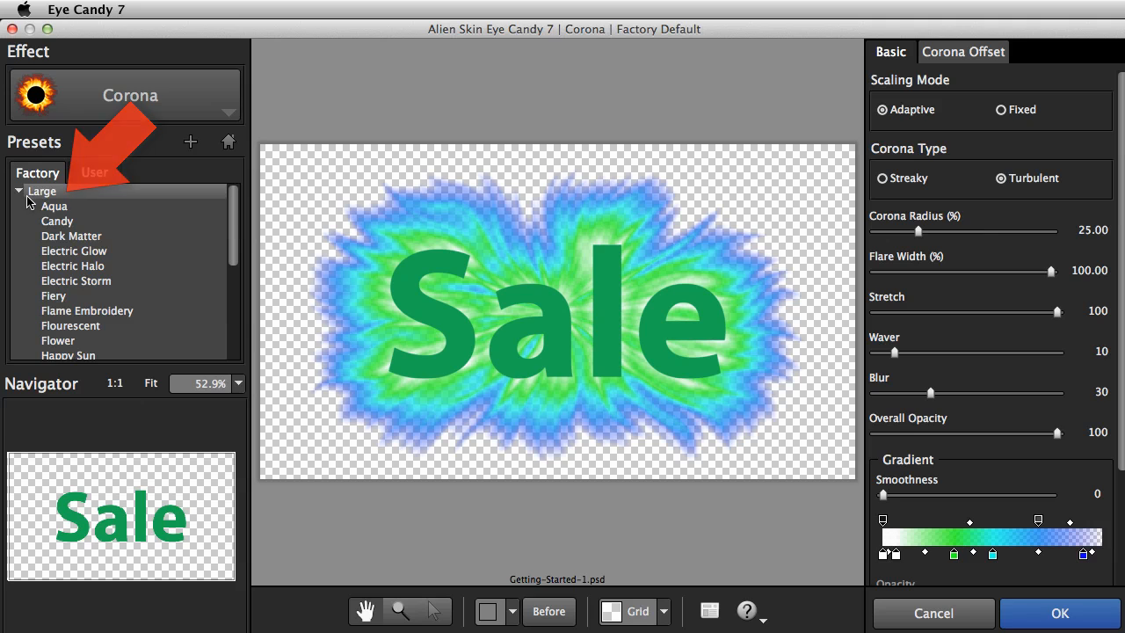
pyautogui.click(57, 221)
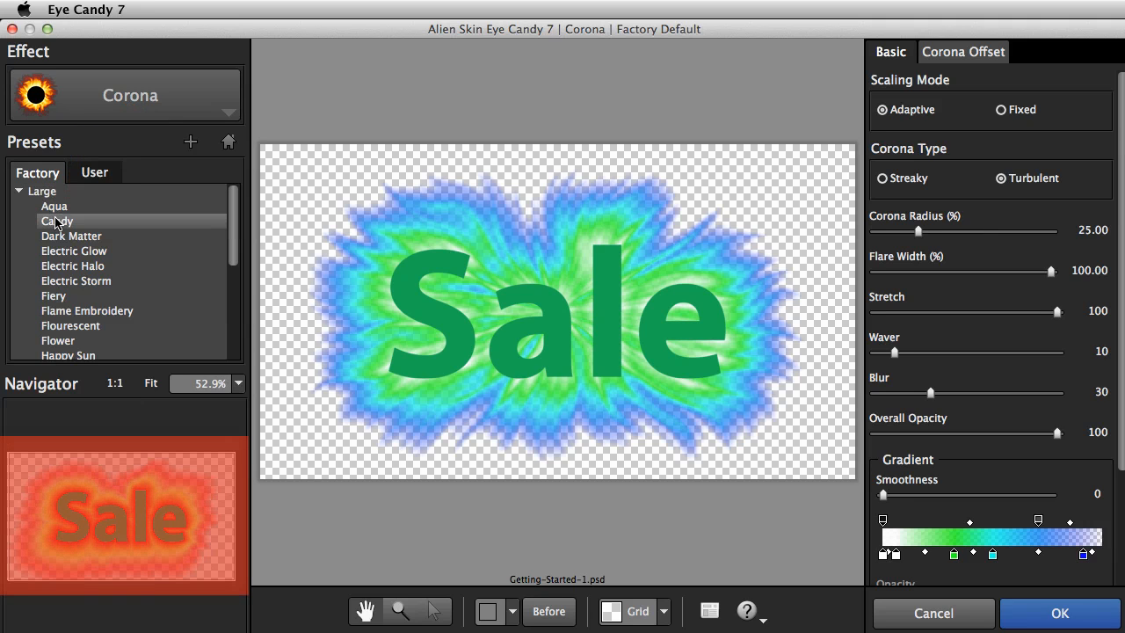
pyautogui.click(70, 236)
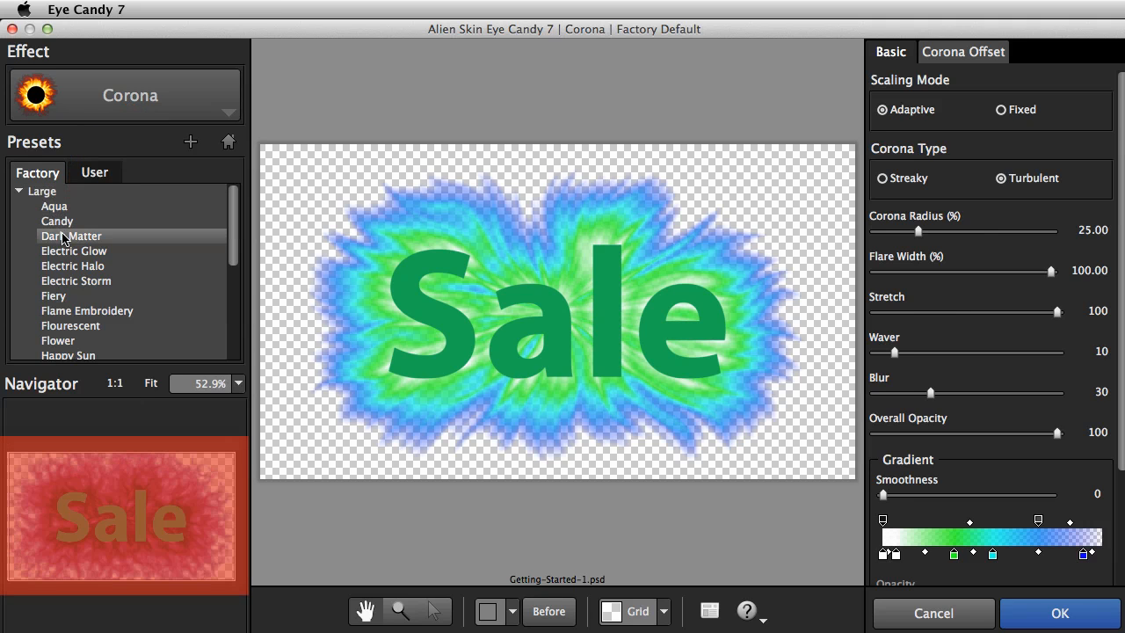
pyautogui.click(73, 249)
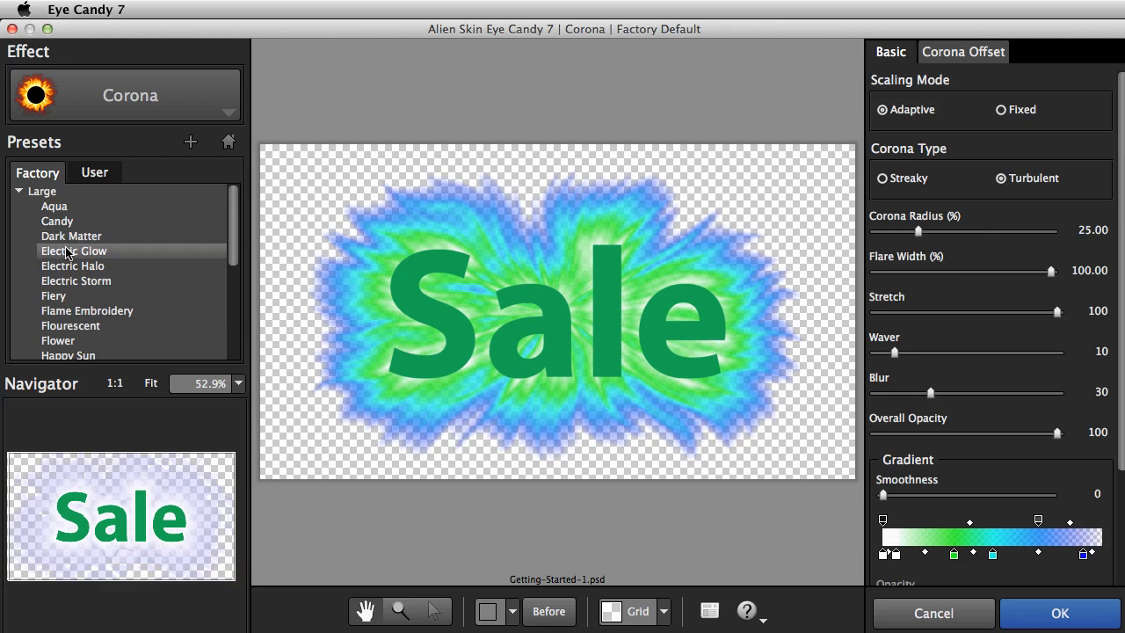
pyautogui.click(72, 266)
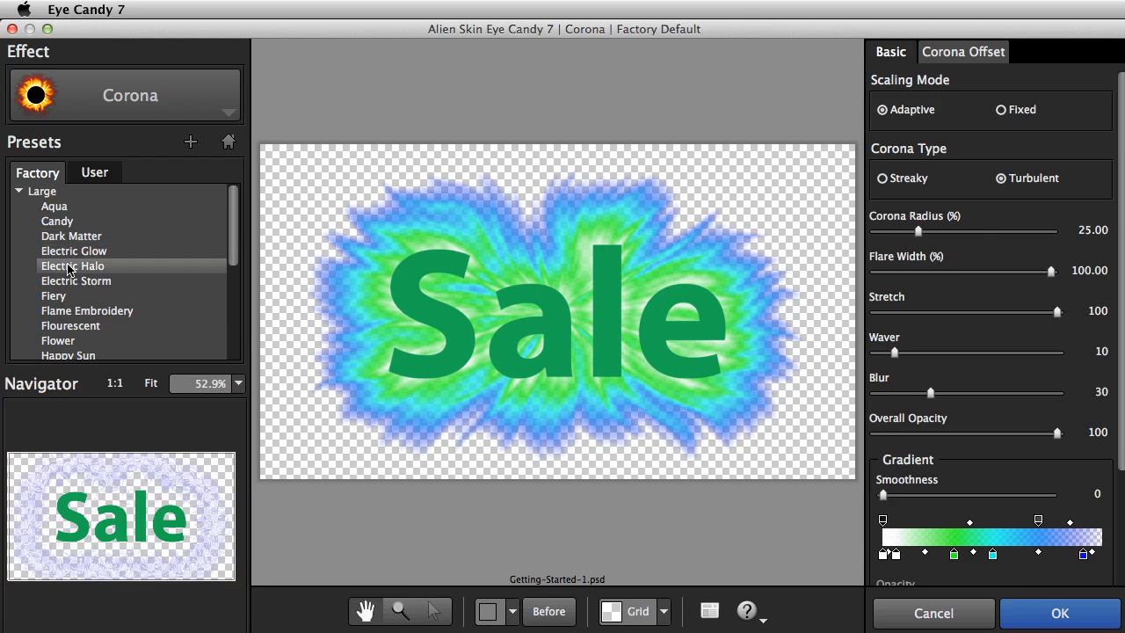
pyautogui.click(77, 281)
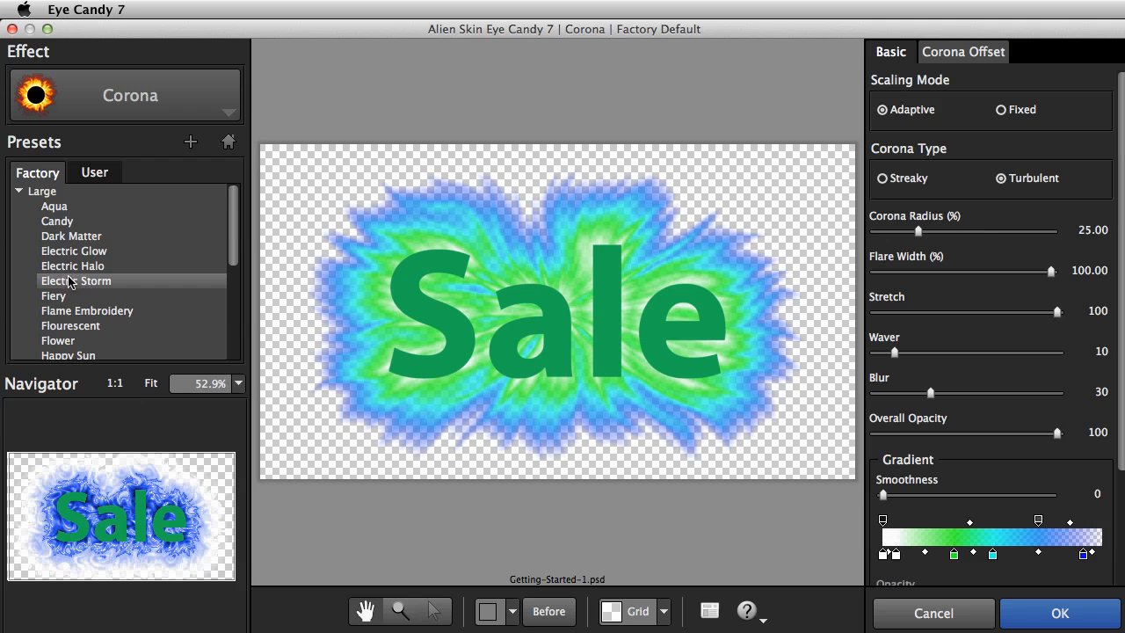
pyautogui.click(52, 296)
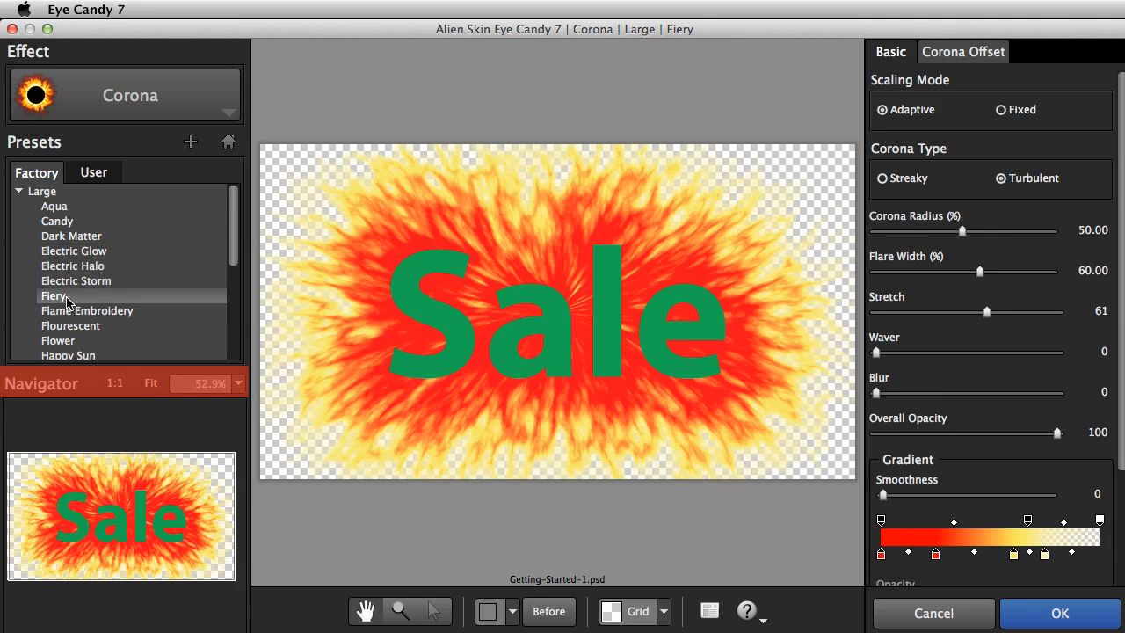
pyautogui.click(236, 383)
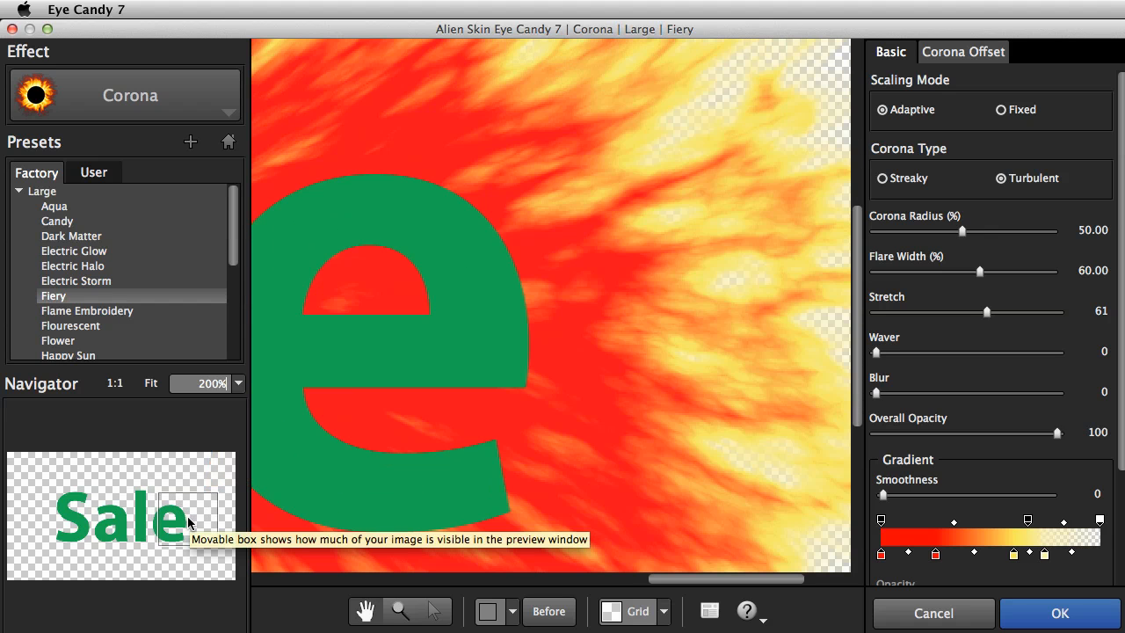
pyautogui.click(151, 383)
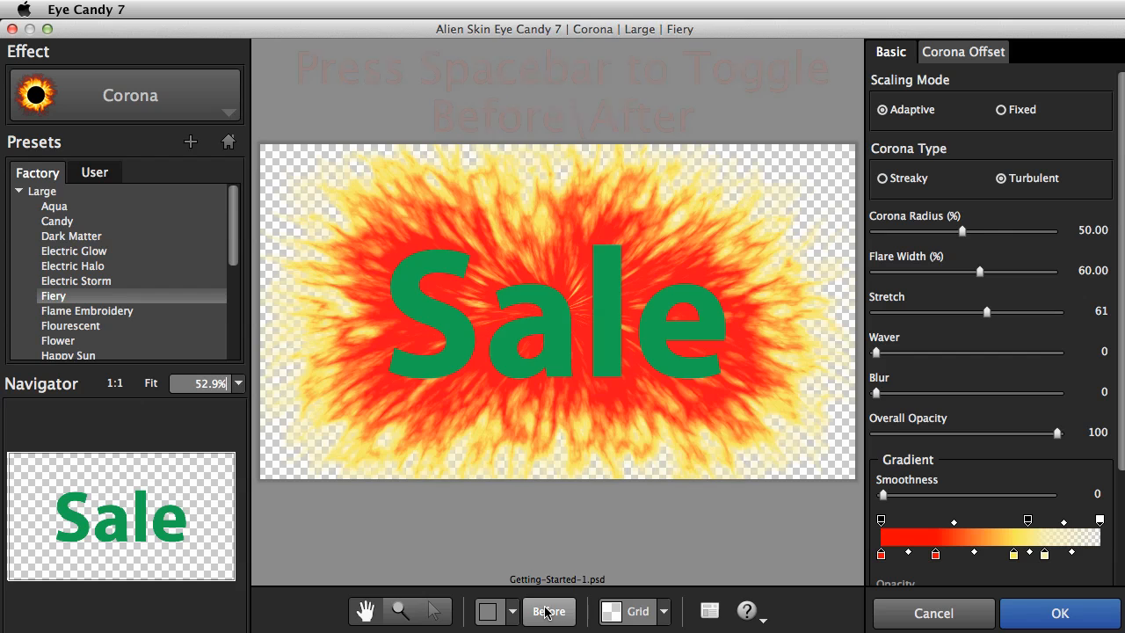
pyautogui.press('space')
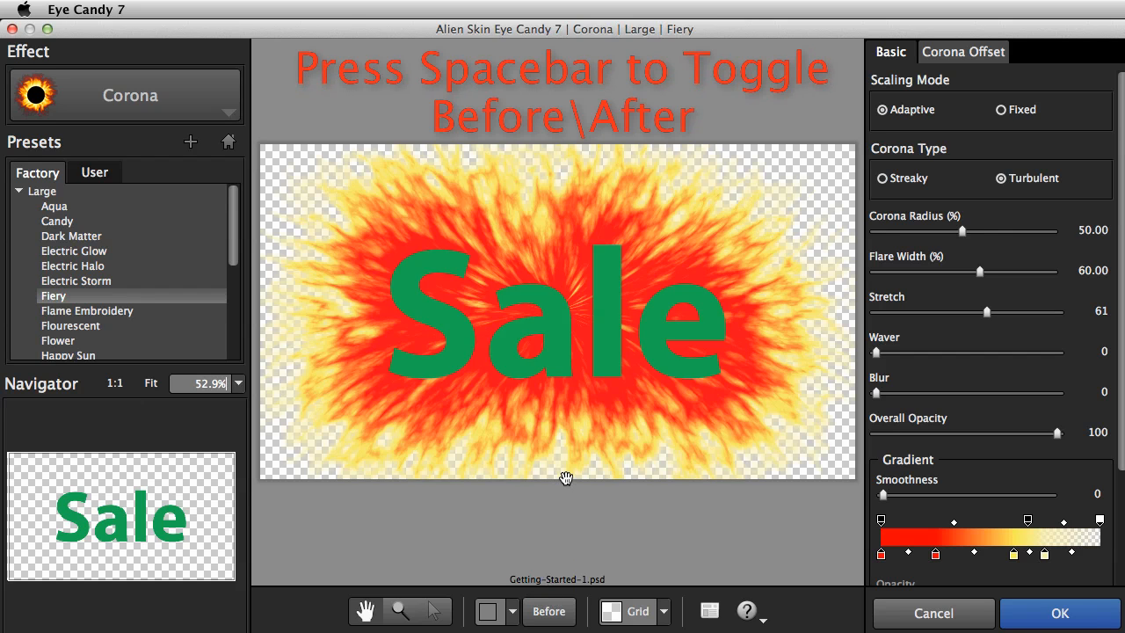
pyautogui.press('space')
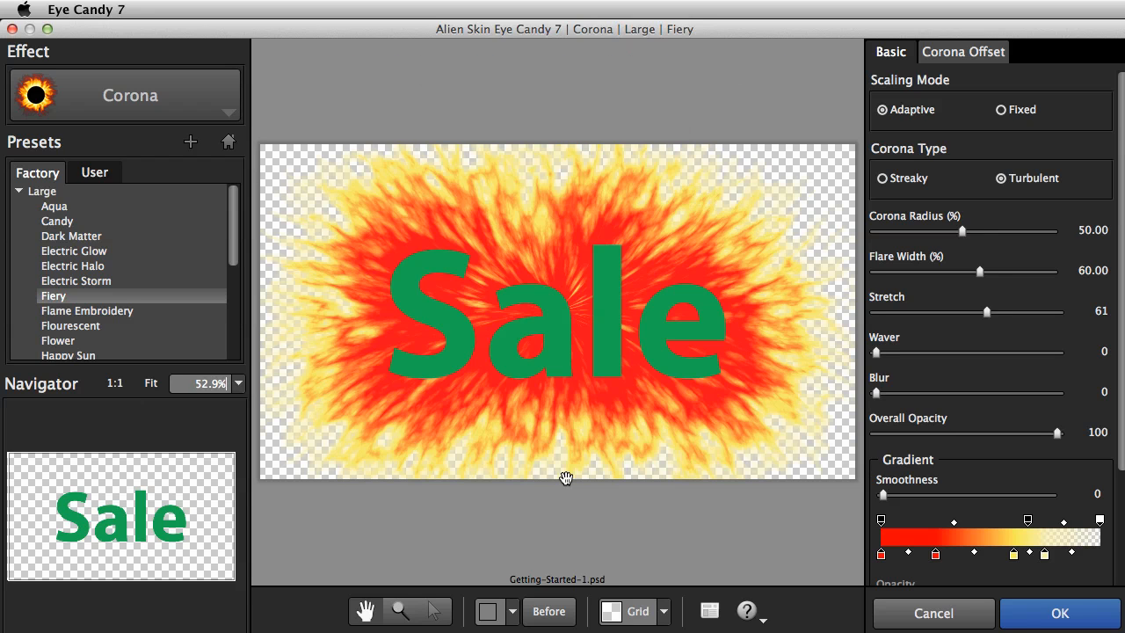
pyautogui.moveTo(742, 601)
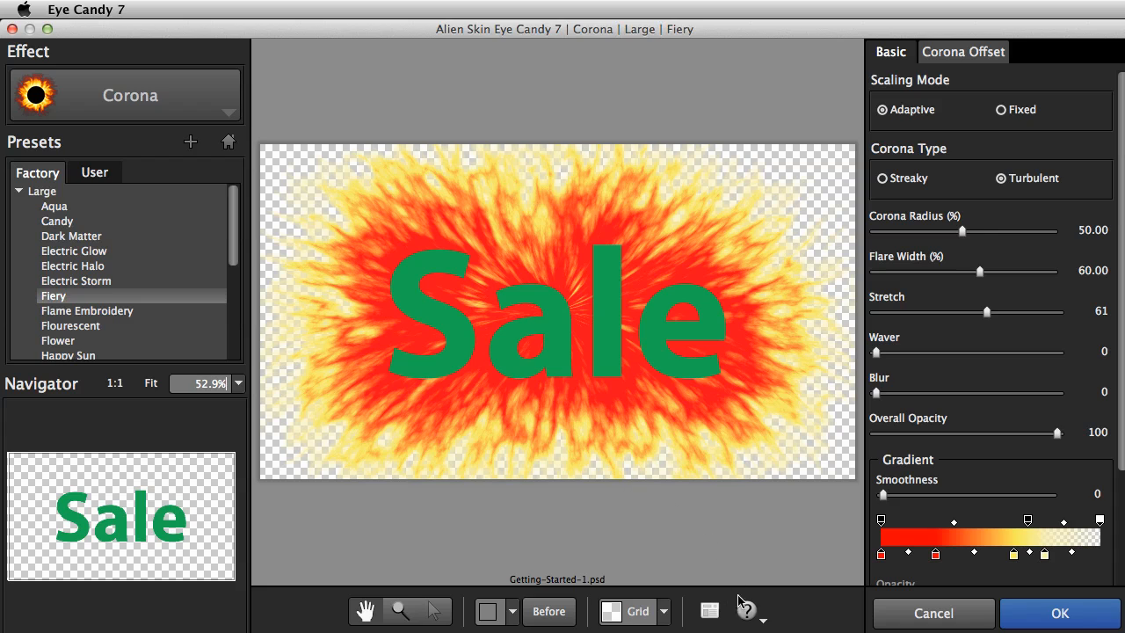
pyautogui.click(745, 612)
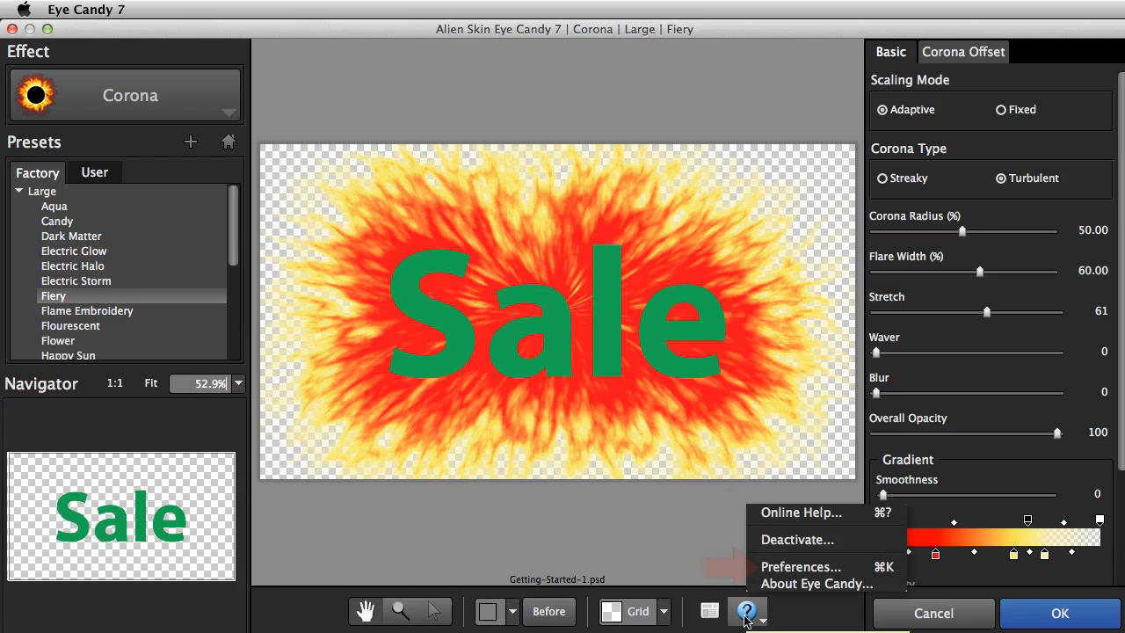
pyautogui.click(745, 610)
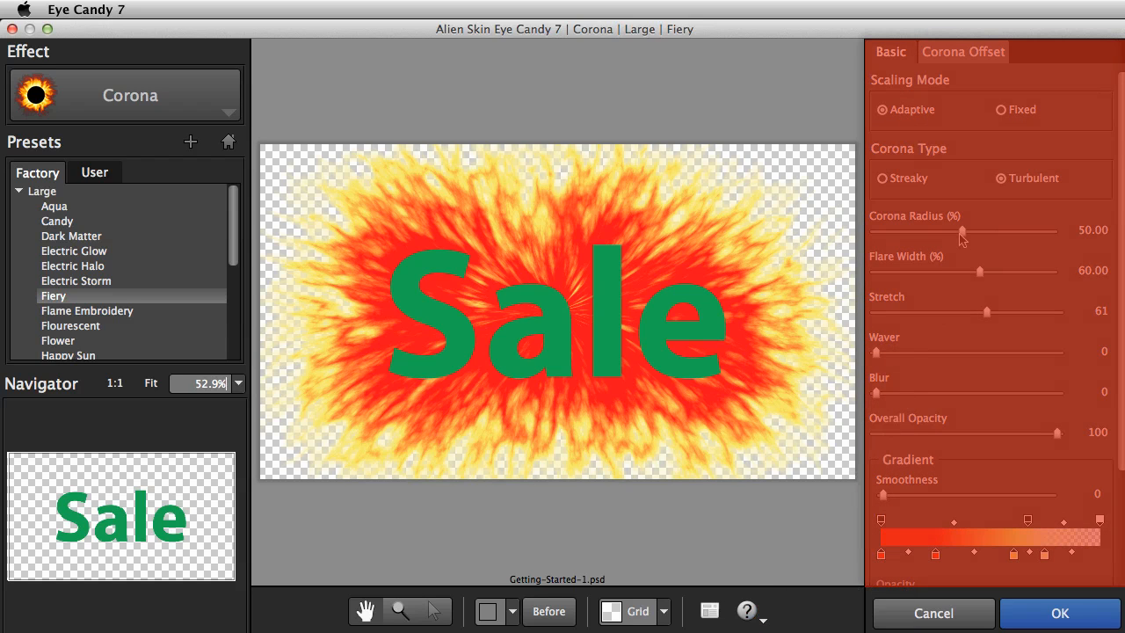
# - Adjust Corona Radius back and forth, settling around 43, and return to the effect gallery
pyautogui.moveTo(960, 232); pyautogui.dragTo(980, 232)
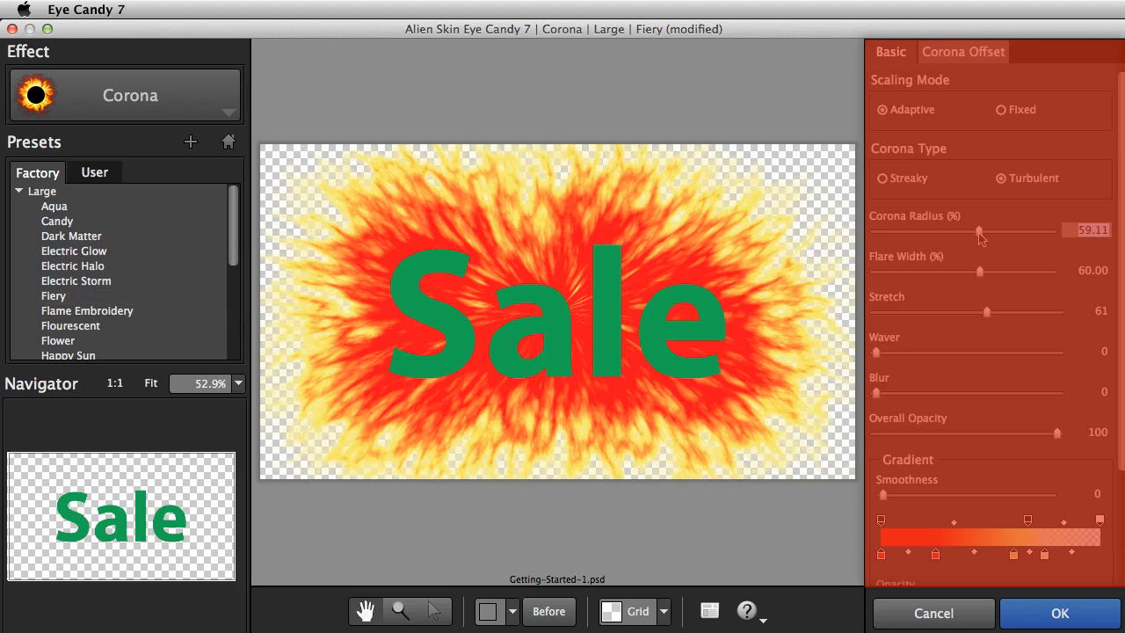
pyautogui.moveTo(977, 229); pyautogui.dragTo(995, 229)
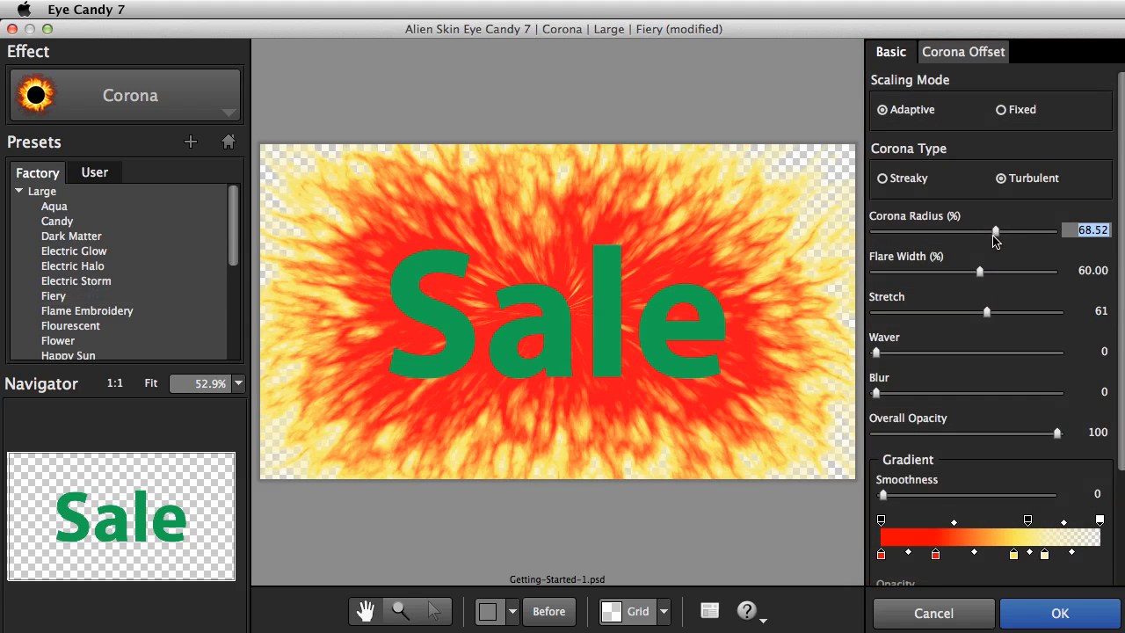
pyautogui.moveTo(995, 231); pyautogui.dragTo(916, 230)
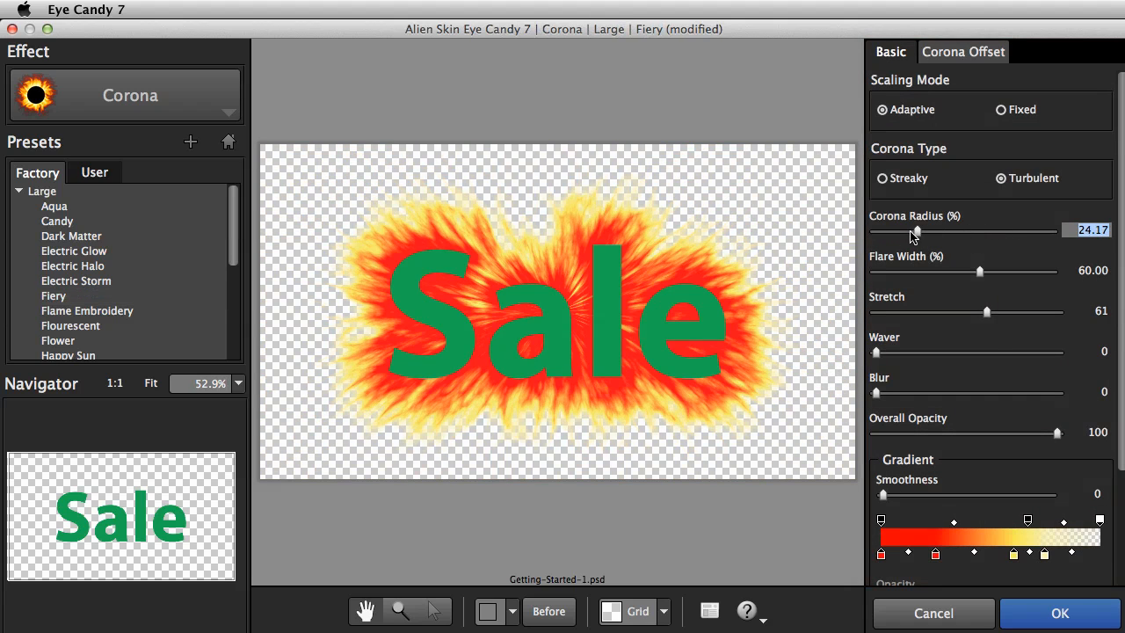
pyautogui.moveTo(915, 231); pyautogui.dragTo(949, 230)
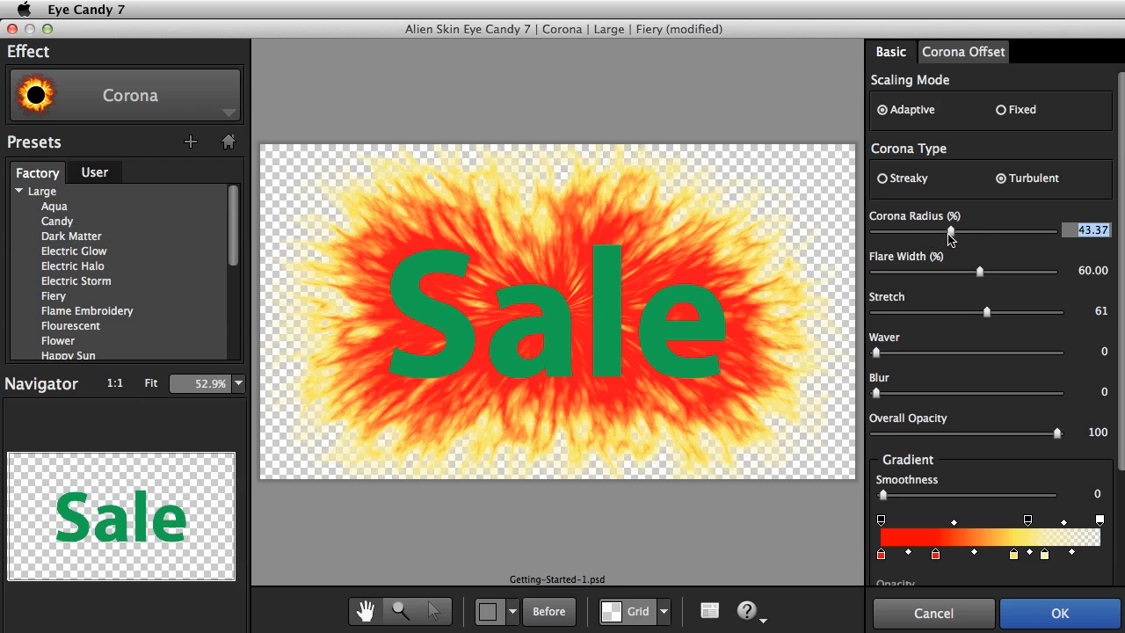
pyautogui.moveTo(285, 148)
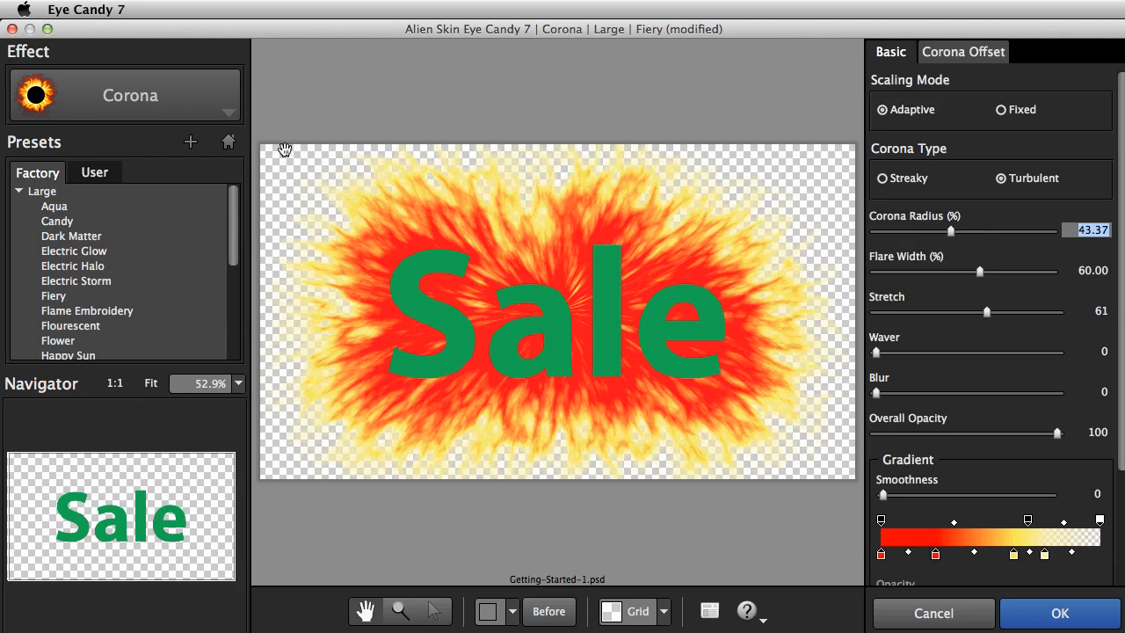
pyautogui.click(127, 95)
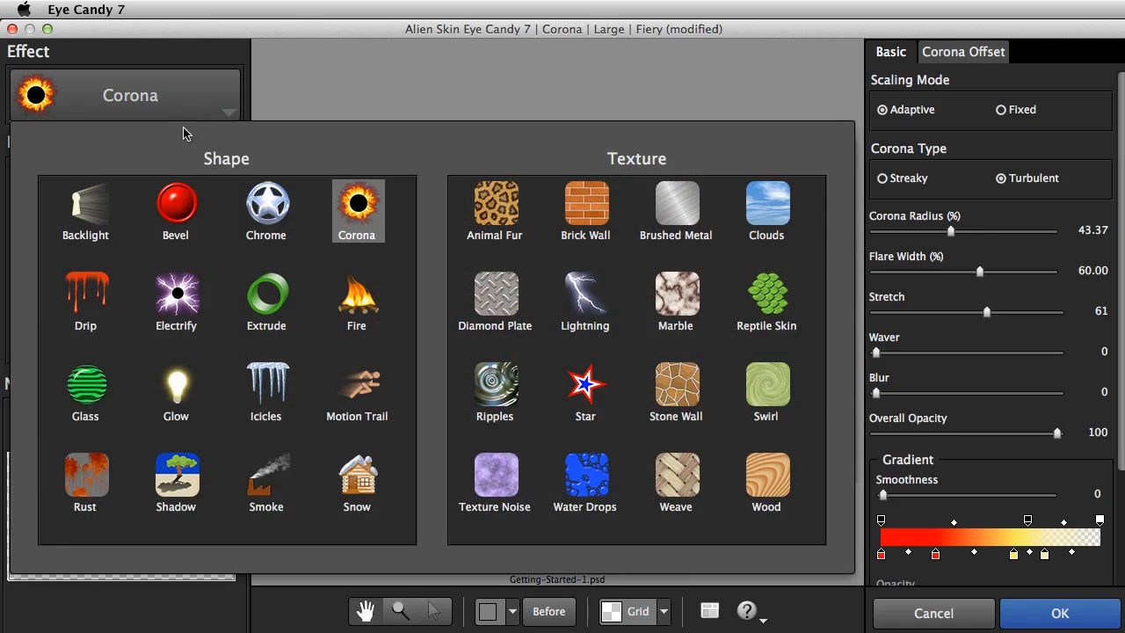
# - Switch to a Perspective Shadow and drag its box handles so the reflection skews right
pyautogui.click(175, 481)
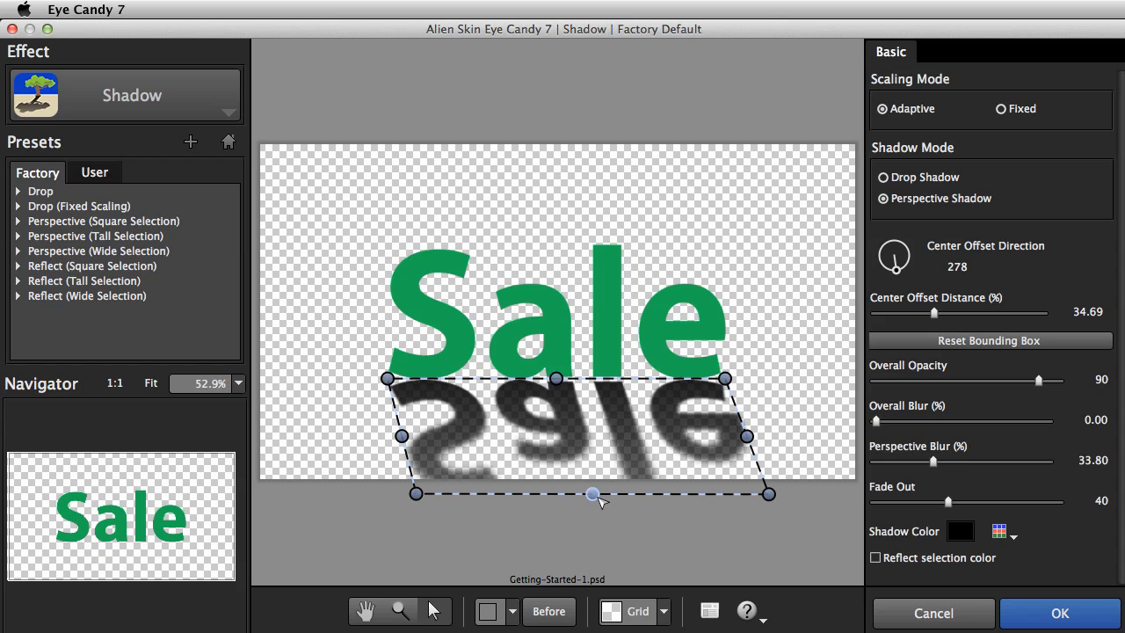
pyautogui.moveTo(590, 492); pyautogui.dragTo(591, 468)
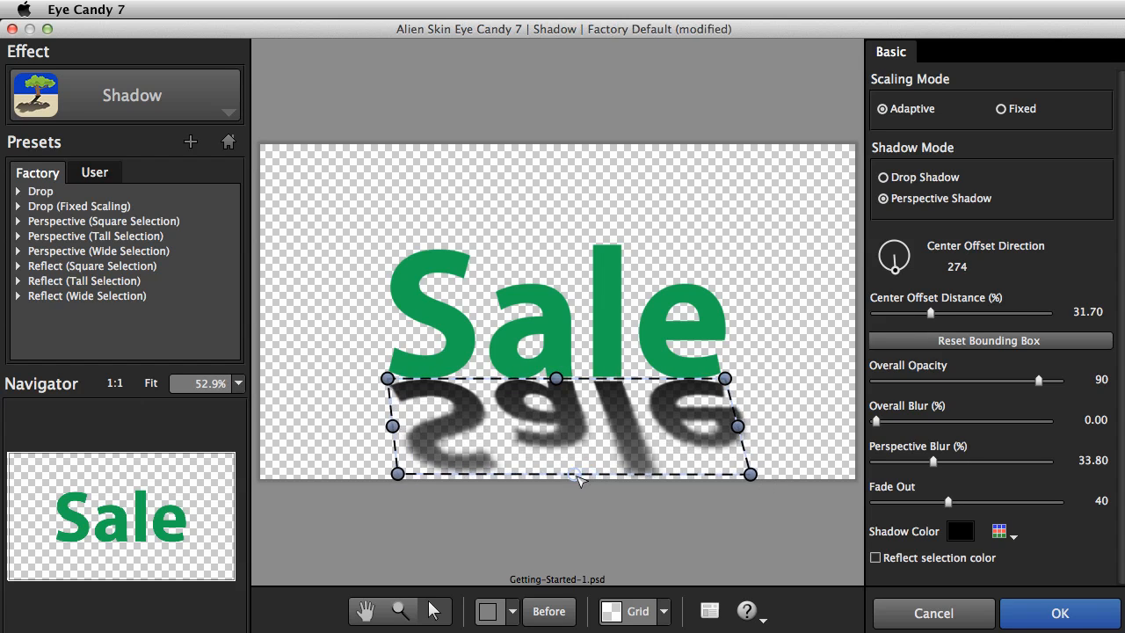
pyautogui.moveTo(580, 482); pyautogui.dragTo(588, 475)
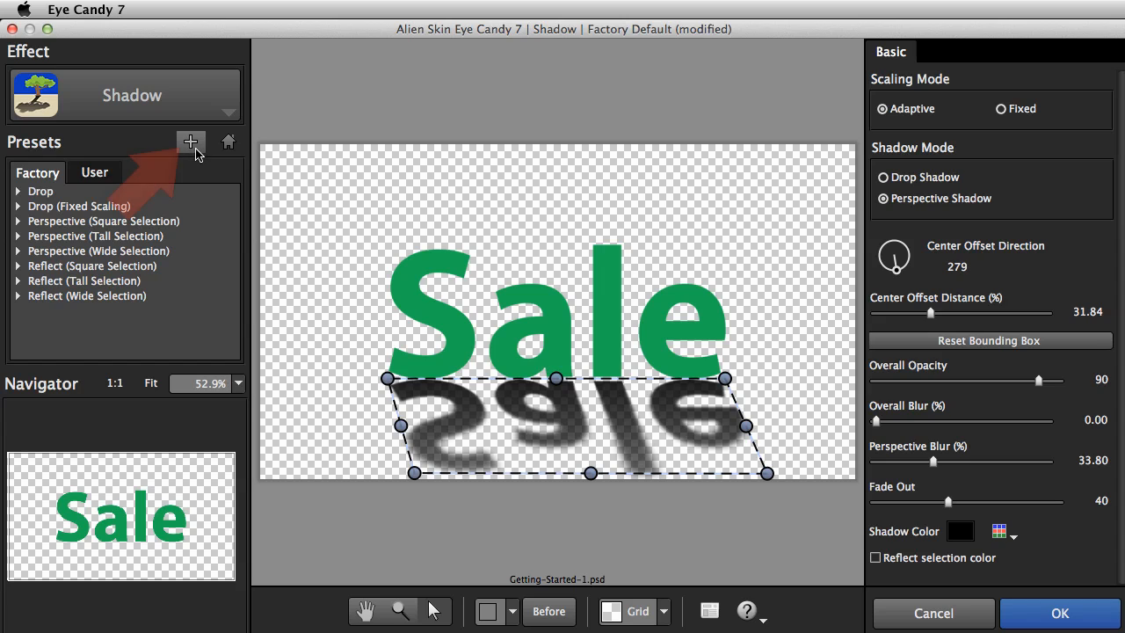
pyautogui.moveTo(189, 140)
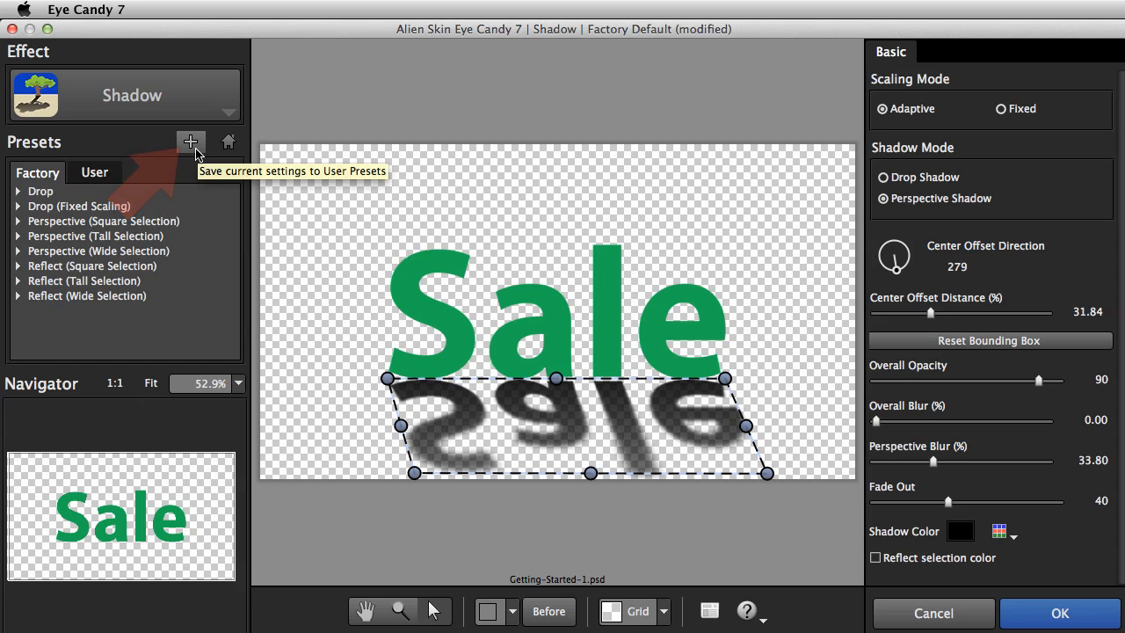
# - Save the settings as user preset 'Perspective Shadow Front' with a description
pyautogui.click(189, 140)
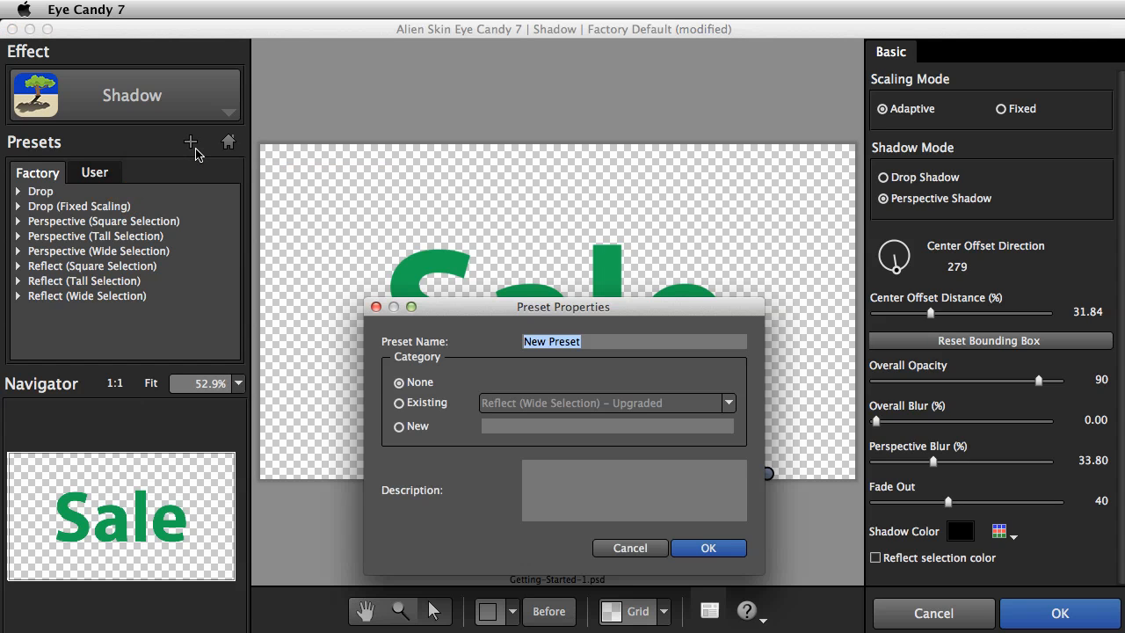
pyautogui.write('P')
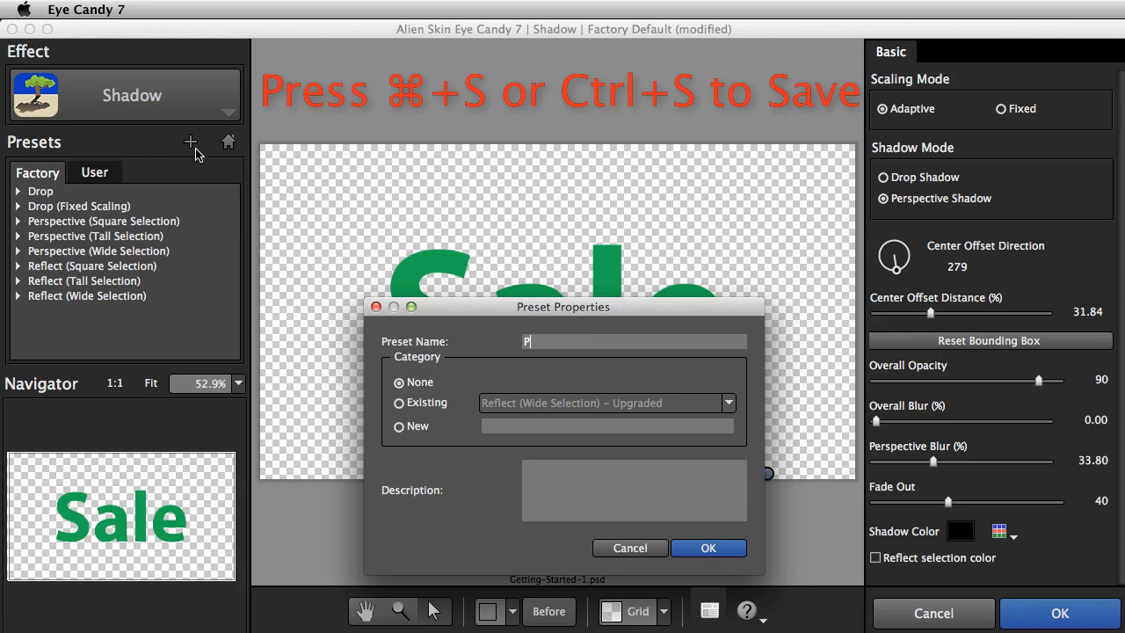
pyautogui.write('Perspective Shadow Front')
pyautogui.click(634, 491)
pyautogui.write("I adjusted this to be in the front of the text layer. It's slightly skewed to the right.")
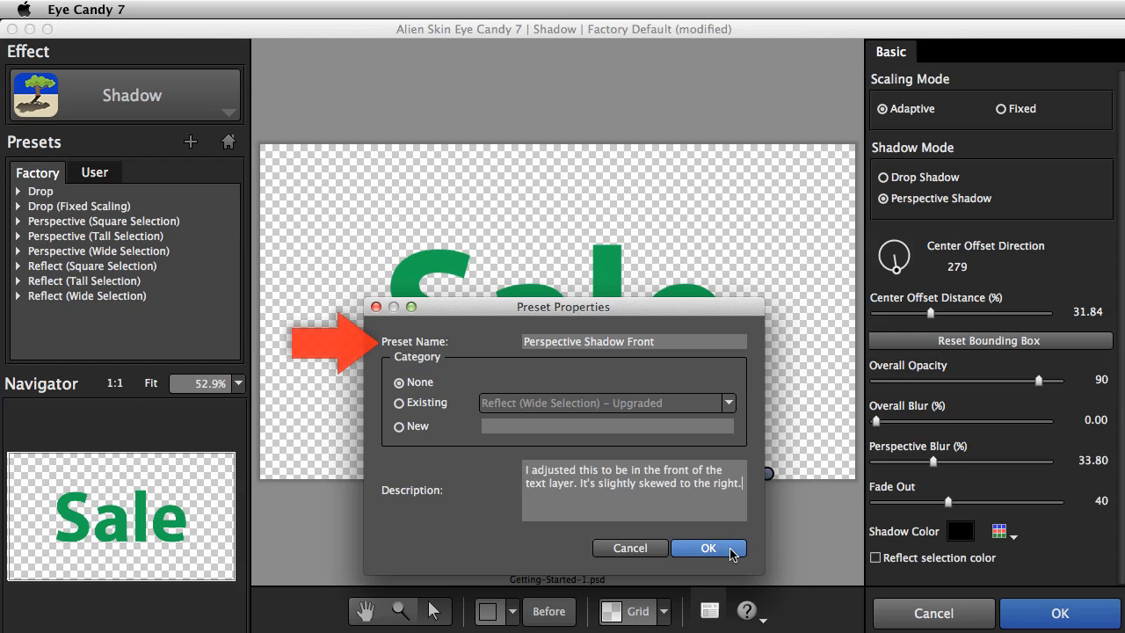
pyautogui.click(706, 548)
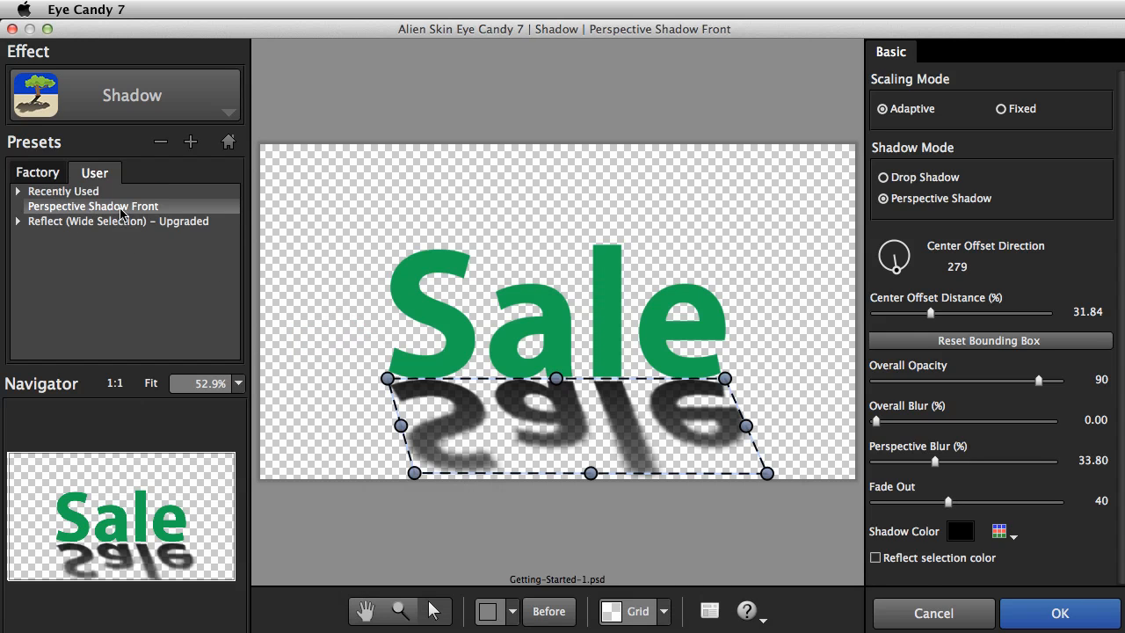
pyautogui.moveTo(92, 205)
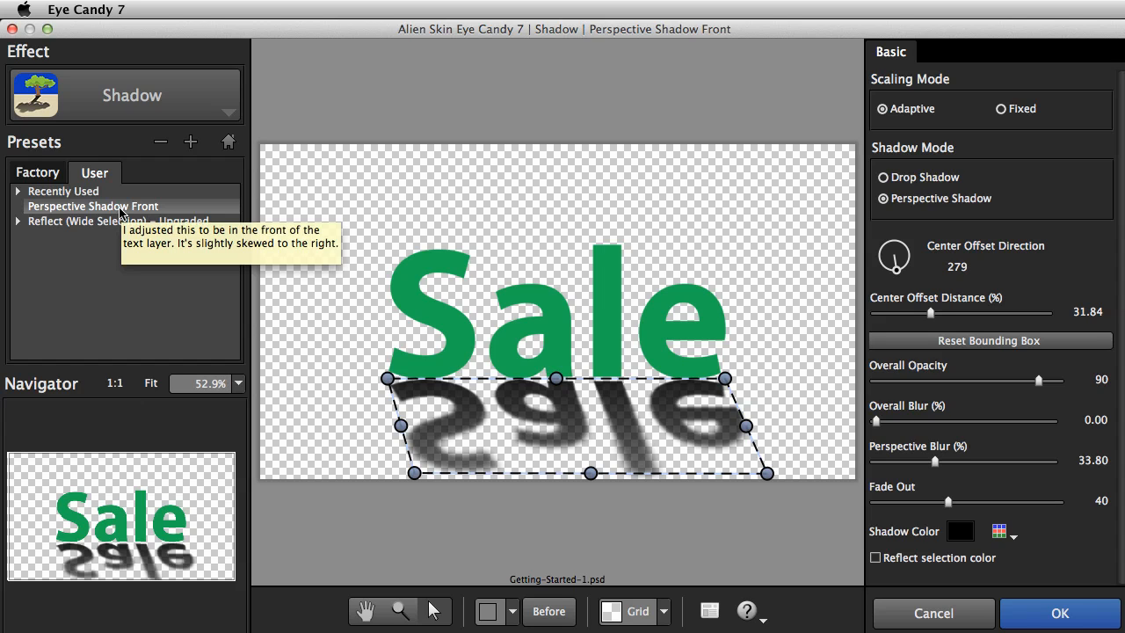
pyautogui.moveTo(98, 292)
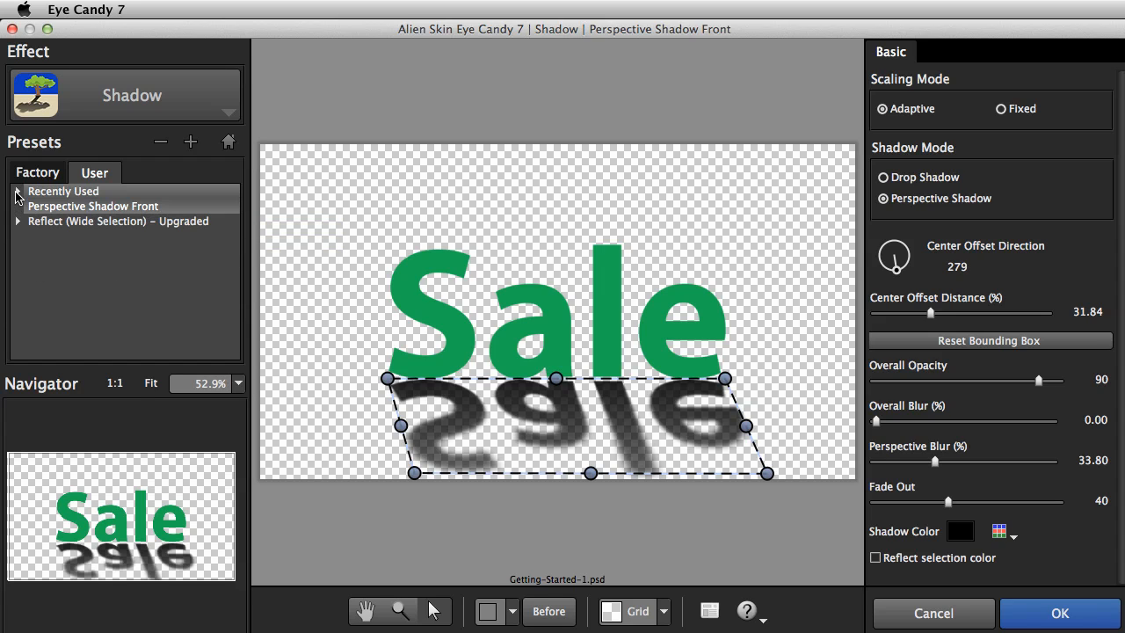
pyautogui.click(17, 190)
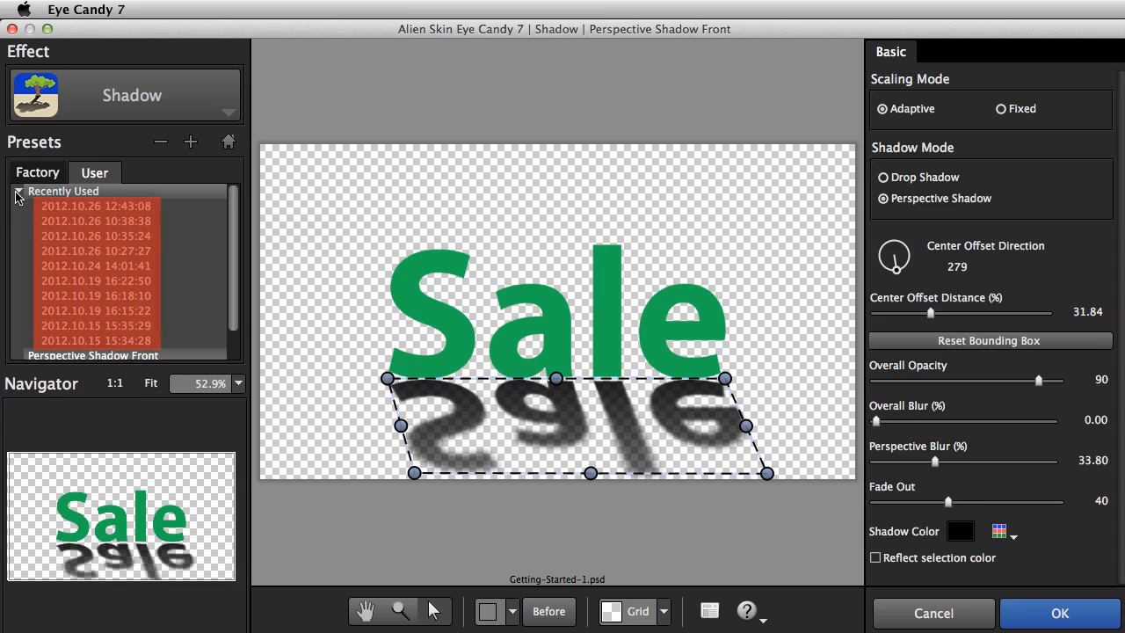
pyautogui.click(95, 235)
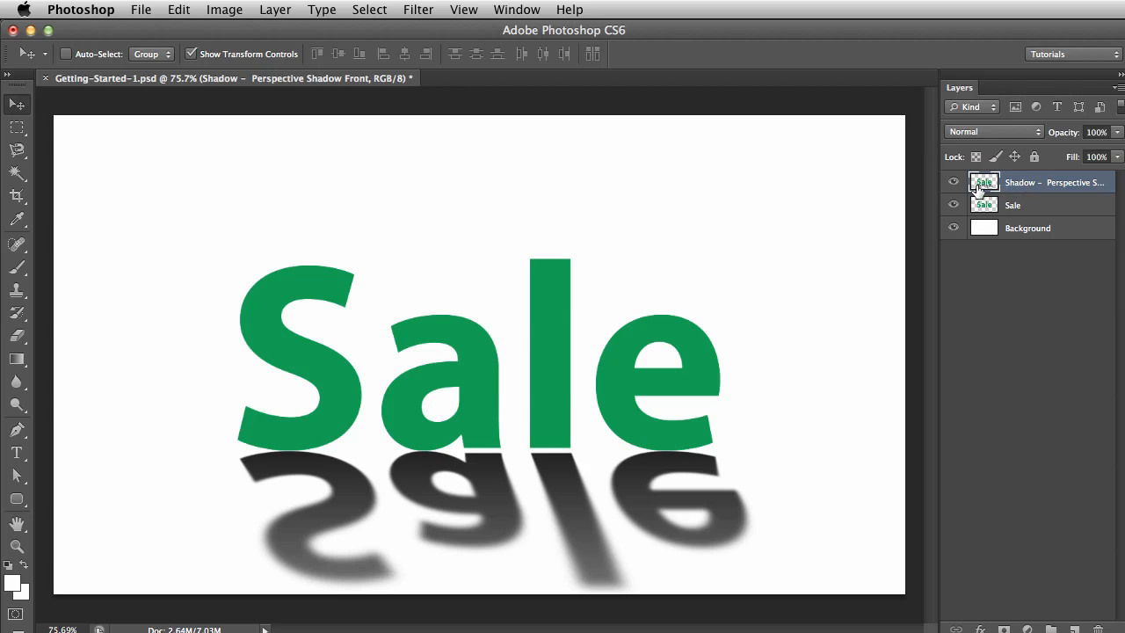
# - Toggle the rendered Shadow layer's visibility off and back on to check it
pyautogui.click(952, 181)
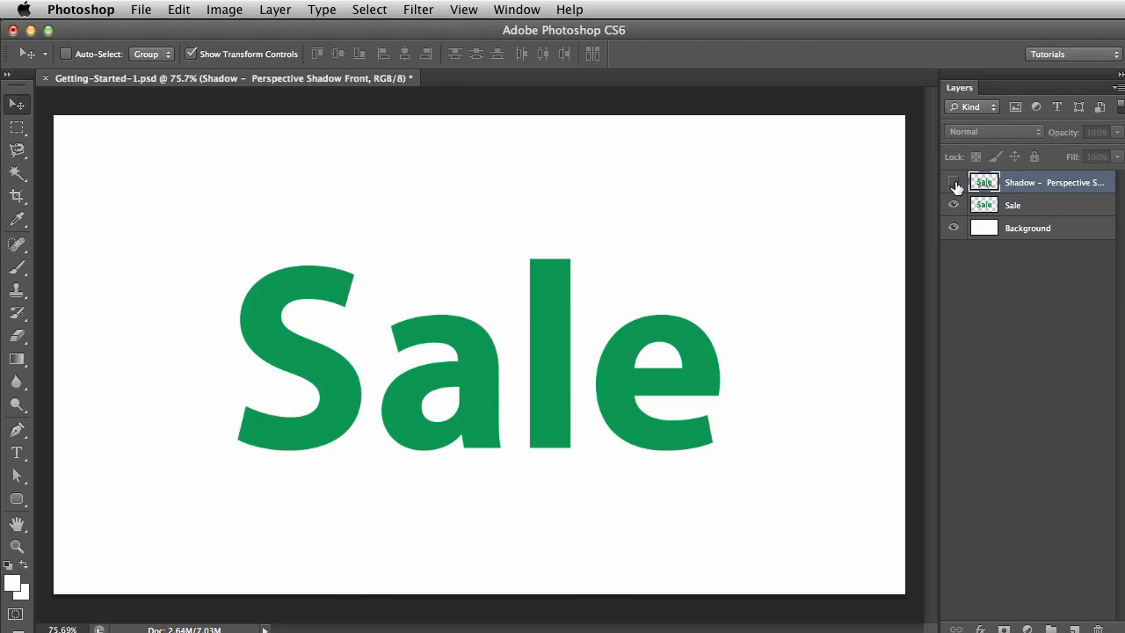
pyautogui.click(952, 182)
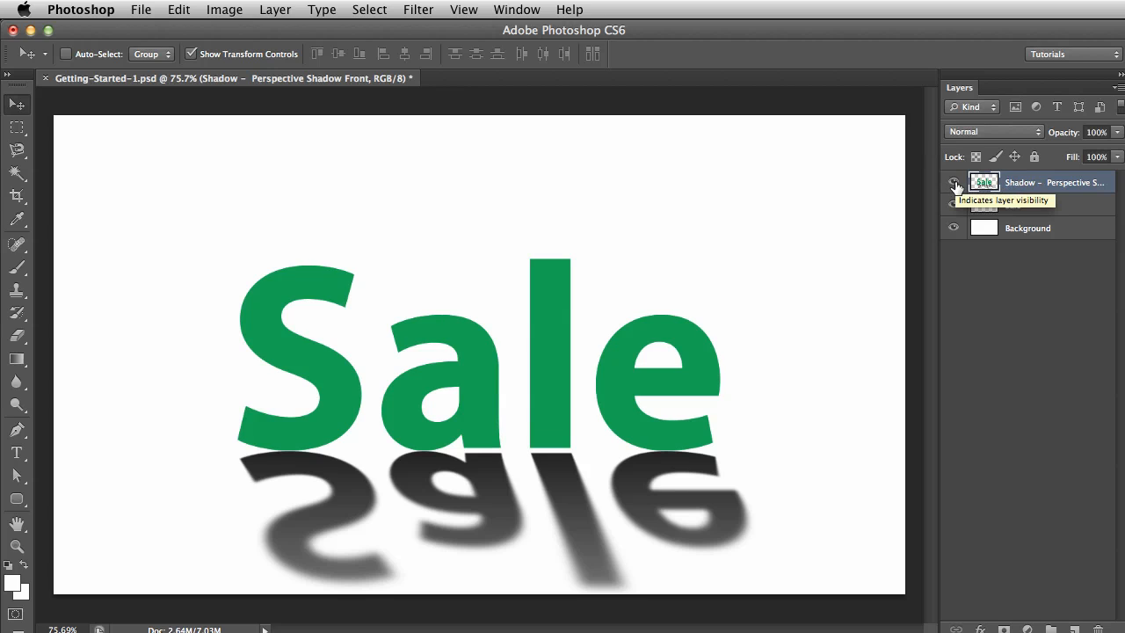